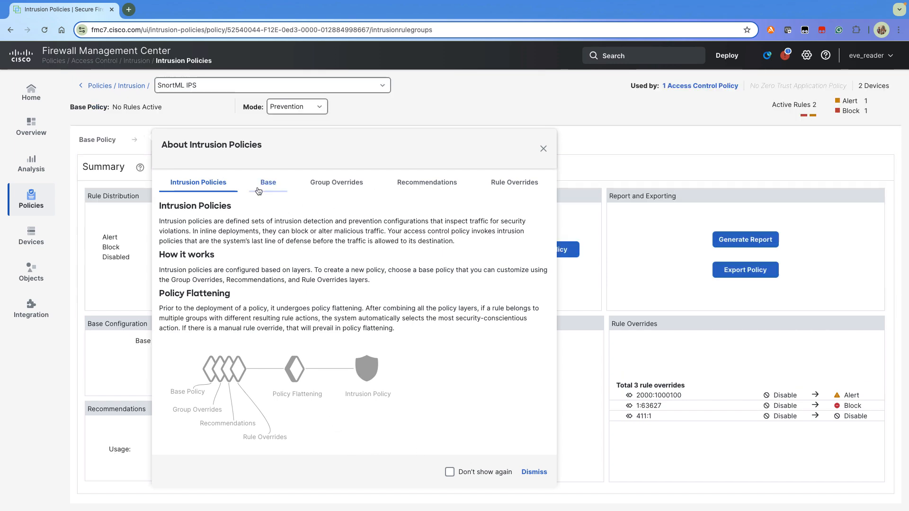
Read the Recommendations and Rule Overrides explanations, then dismiss the About Intrusion Policies dialog.
{"action": "left_click", "coordinate": [426, 182]}
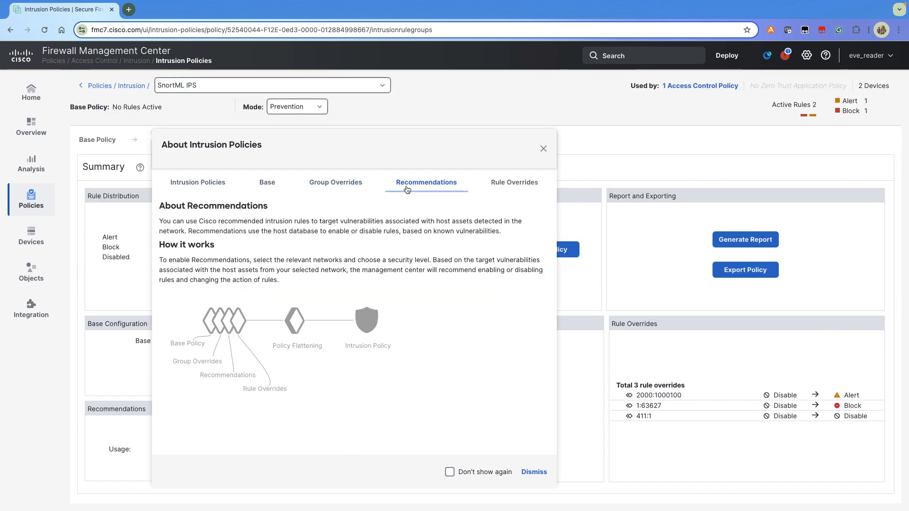
{"action": "left_click", "coordinate": [513, 182]}
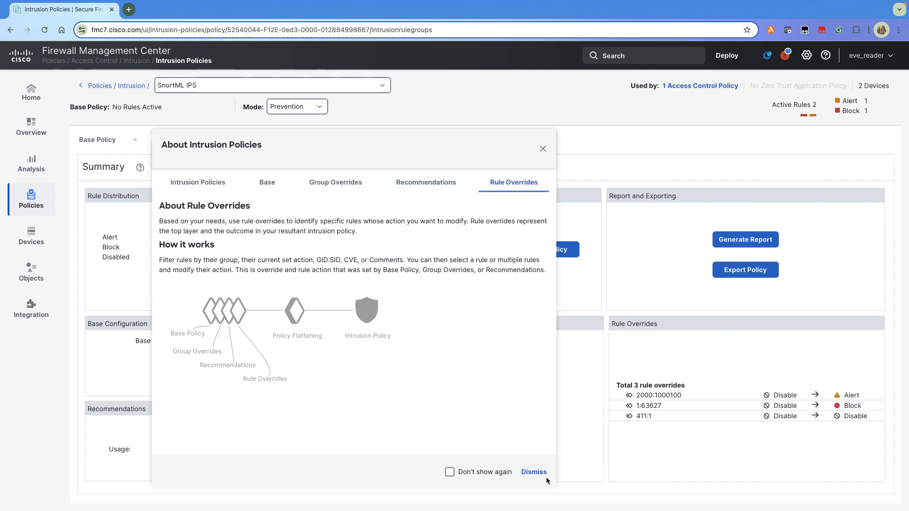
{"action": "left_click", "coordinate": [533, 472]}
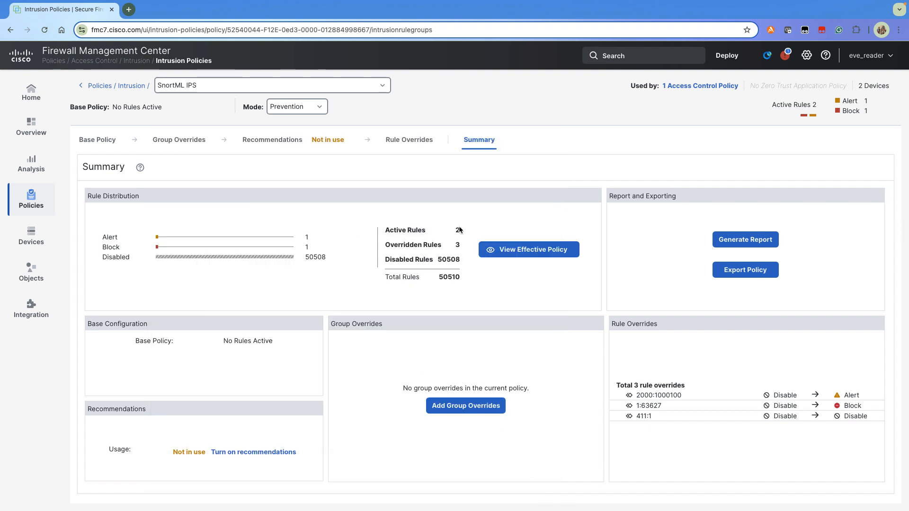
View the SnortML IPS effective policy and filter its rules by GID=411.
{"action": "left_click", "coordinate": [527, 250]}
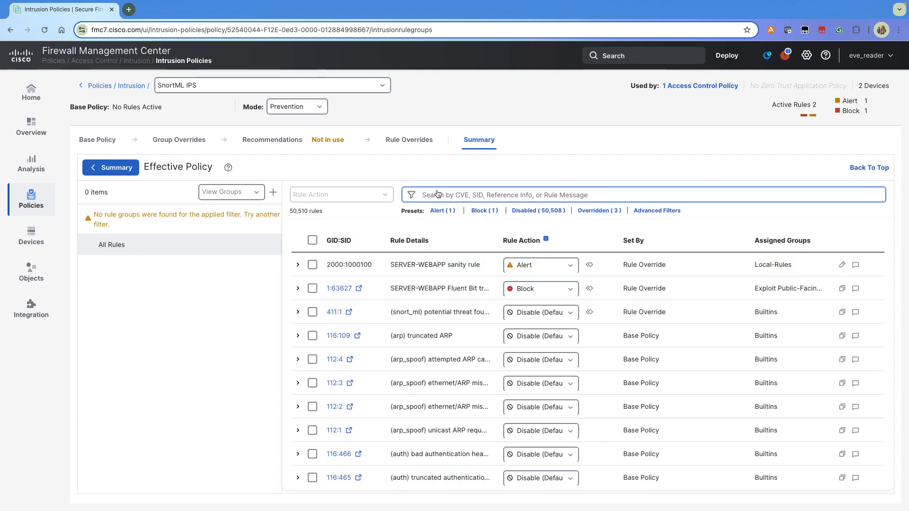
{"action": "left_click", "coordinate": [638, 194]}
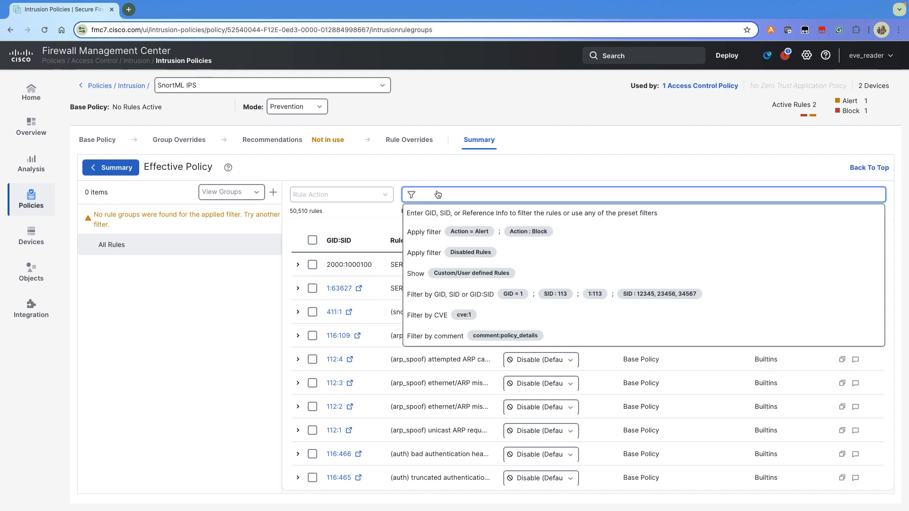
{"action": "type", "text": "GID="}
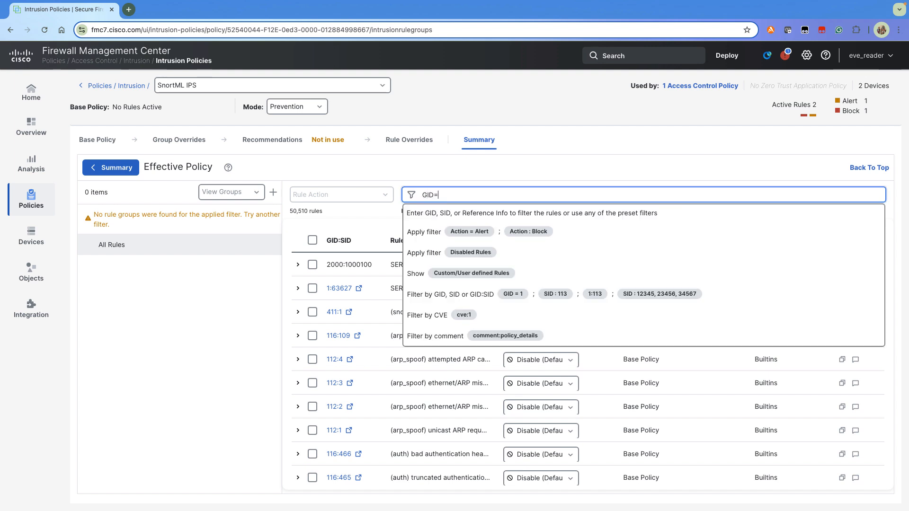
{"action": "type", "text": "411"}
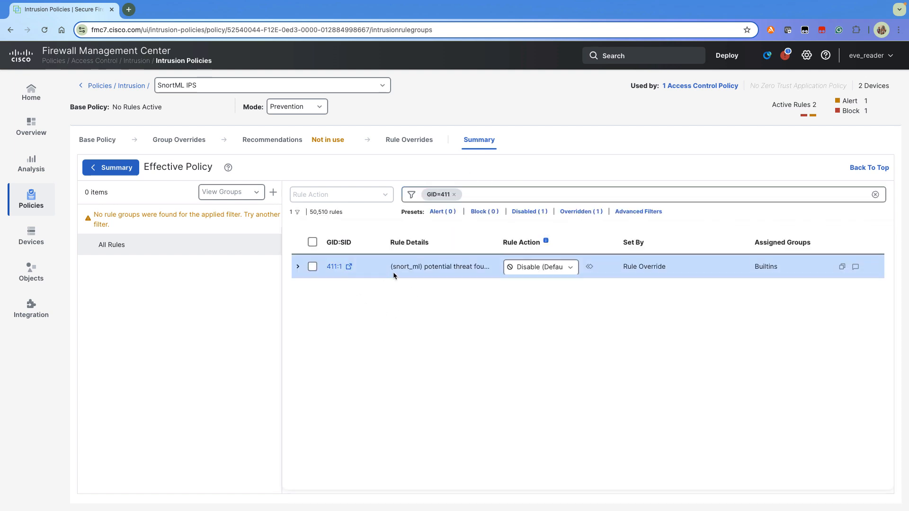
{"action": "mouse_move", "coordinate": [423, 275]}
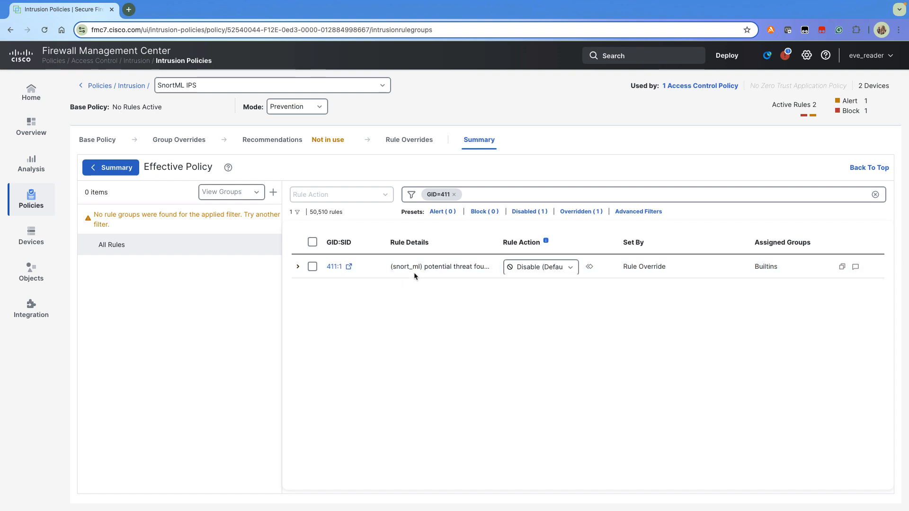
Override rule 411:1's action to Block and confirm the override warning.
{"action": "left_click", "coordinate": [539, 267]}
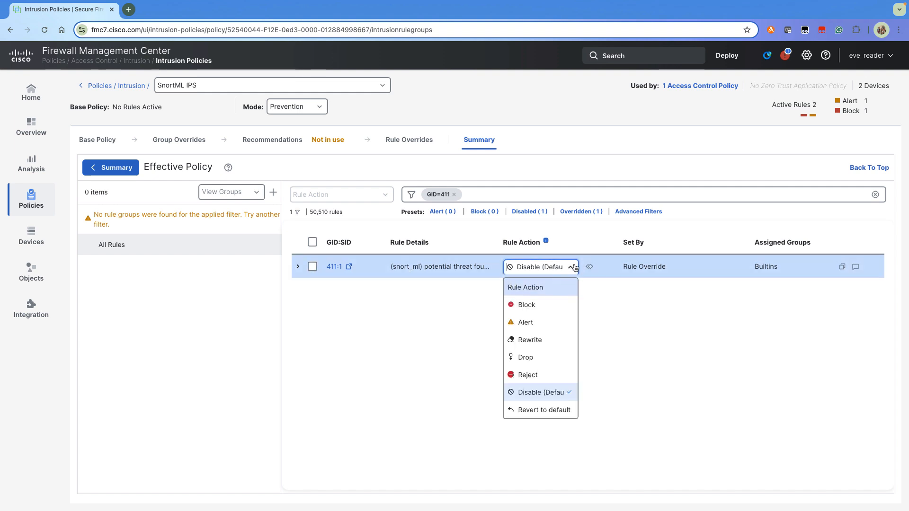
{"action": "left_click", "coordinate": [524, 305]}
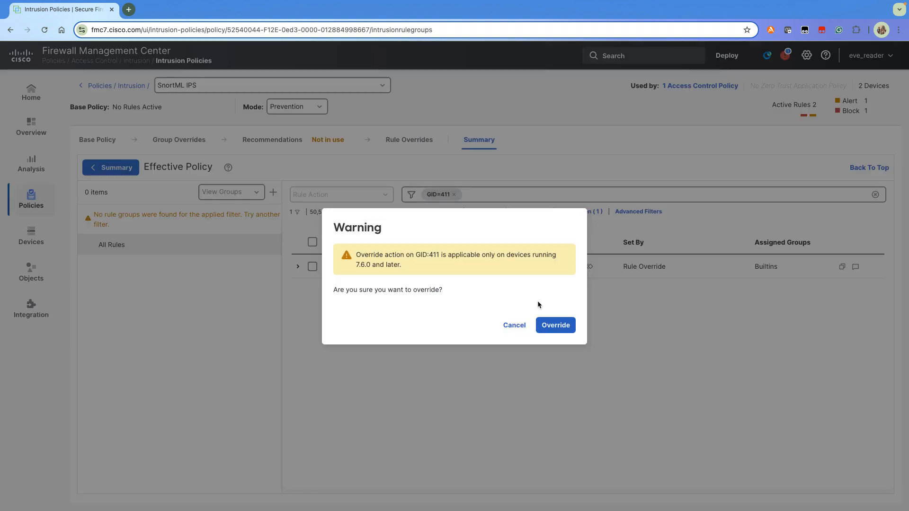
{"action": "left_click", "coordinate": [554, 325]}
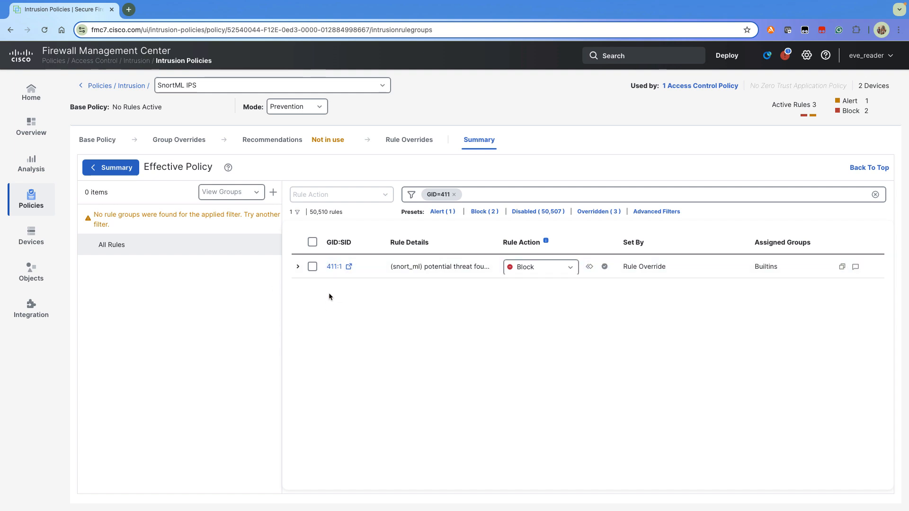
{"action": "mouse_move", "coordinate": [359, 302]}
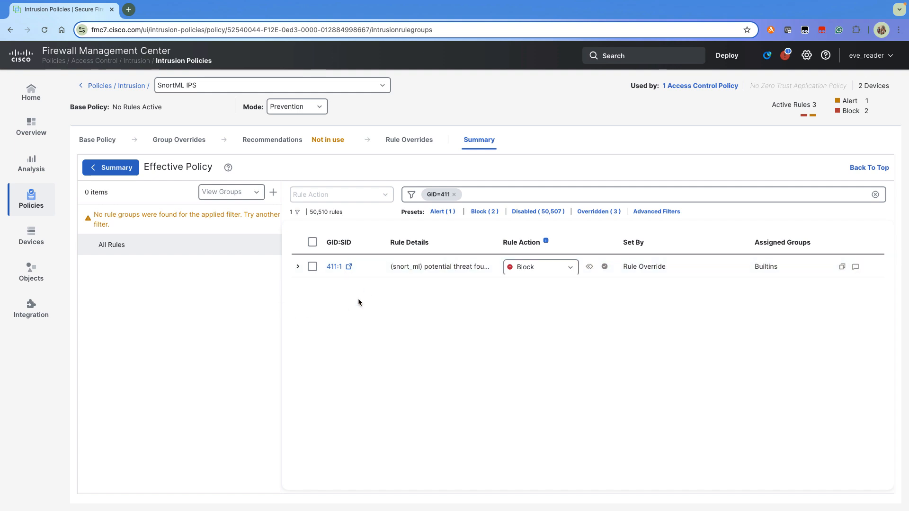
Go to Network Analysis Policies and edit Secure NAP's Snort 3 version, accepting the warning.
{"action": "left_click", "coordinate": [30, 198]}
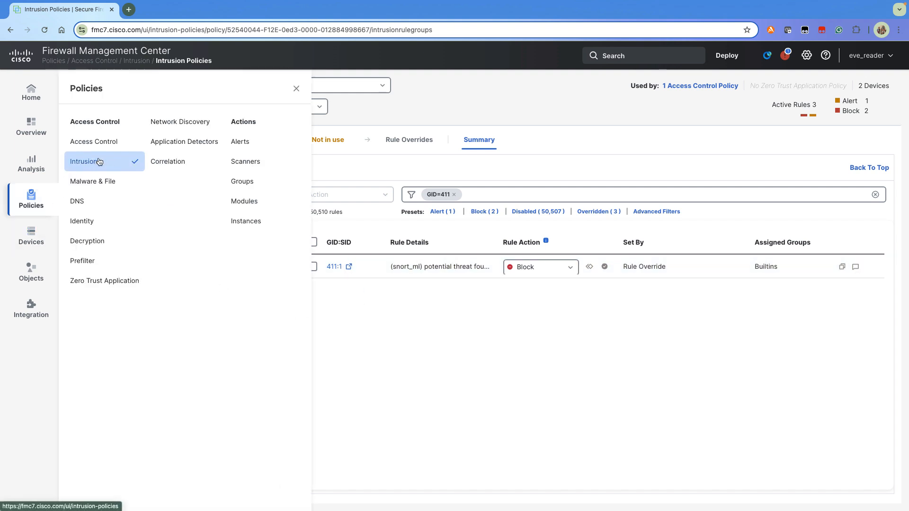
{"action": "left_click", "coordinate": [296, 88]}
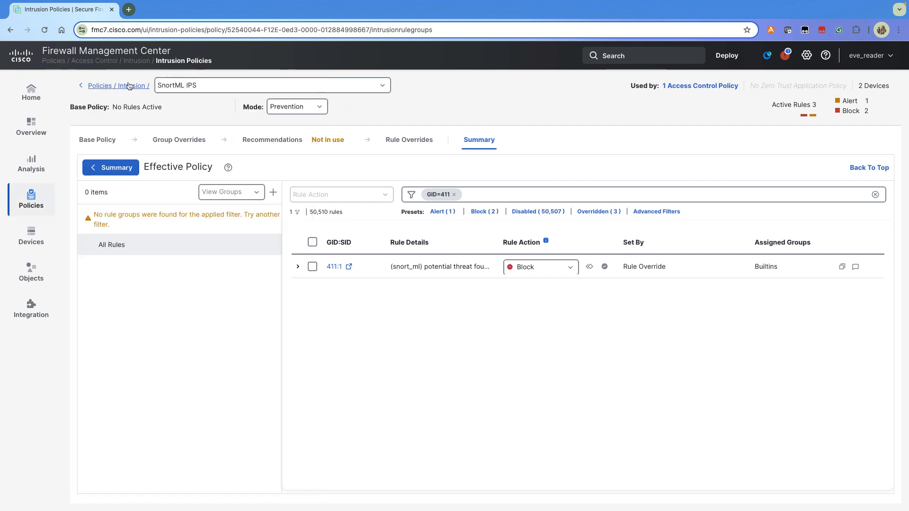
{"action": "left_click", "coordinate": [119, 86]}
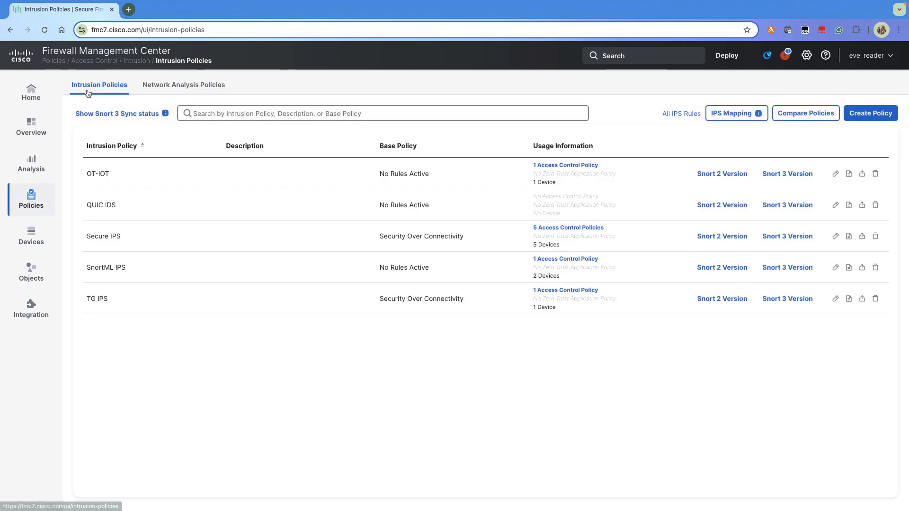
{"action": "left_click", "coordinate": [183, 85]}
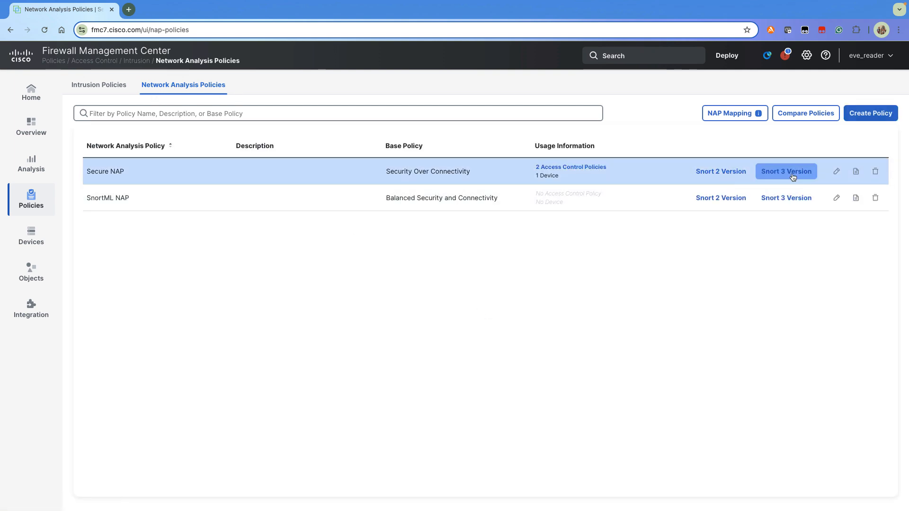
{"action": "left_click", "coordinate": [786, 171]}
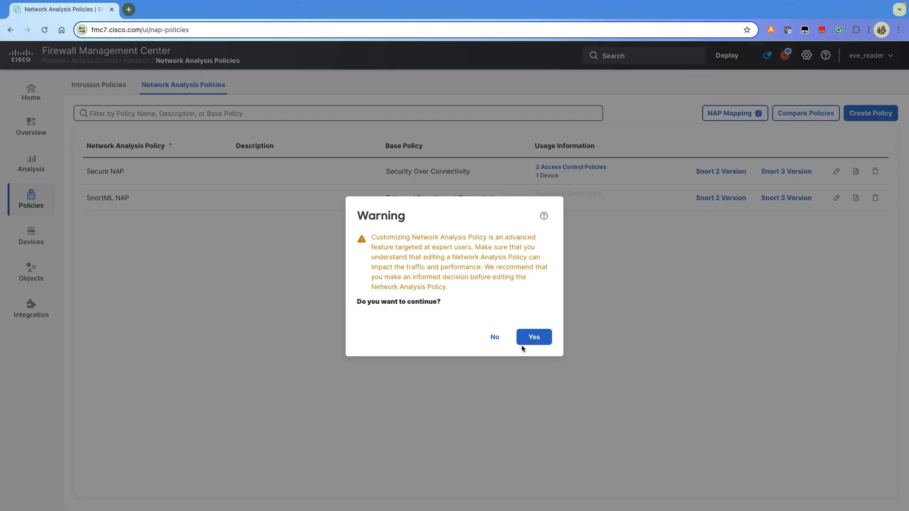
{"action": "left_click", "coordinate": [532, 336]}
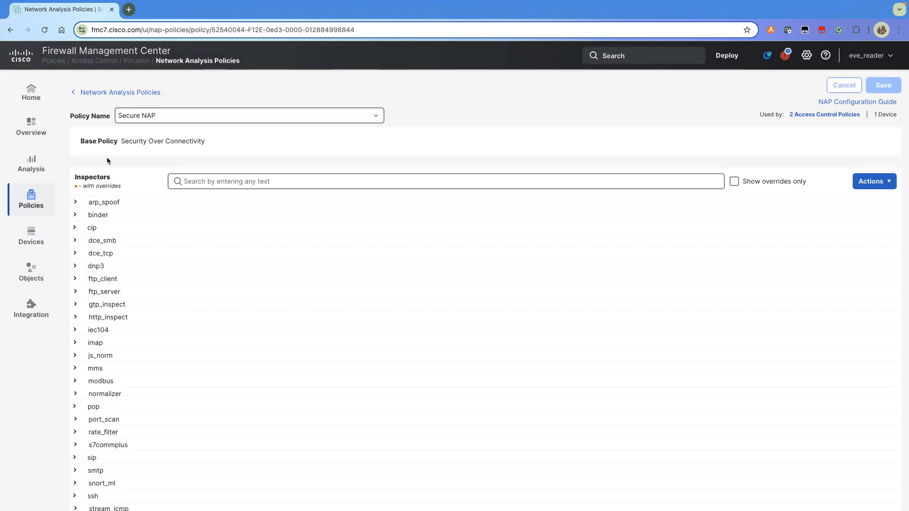
Expand the snort_ml inspector to view its default configuration with enabled false.
{"action": "scroll", "scroll_direction": "down", "scroll_amount": 3}
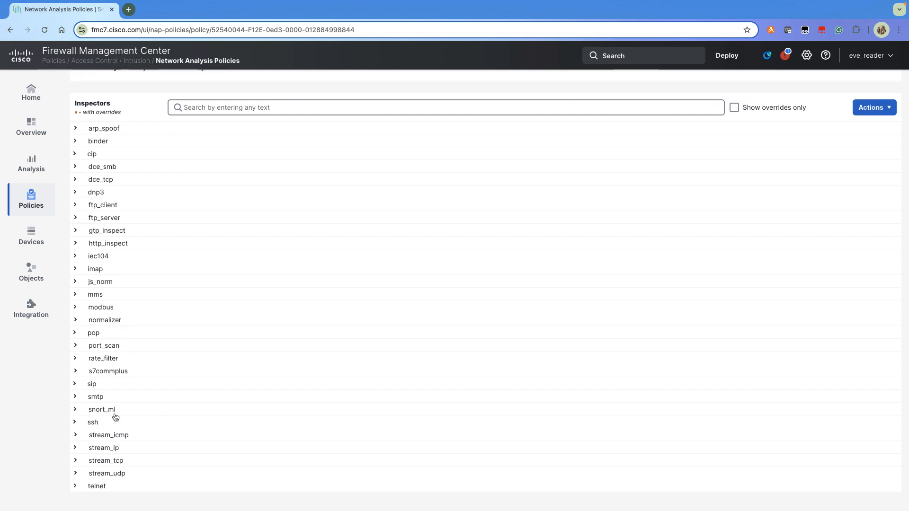
{"action": "left_click", "coordinate": [101, 409]}
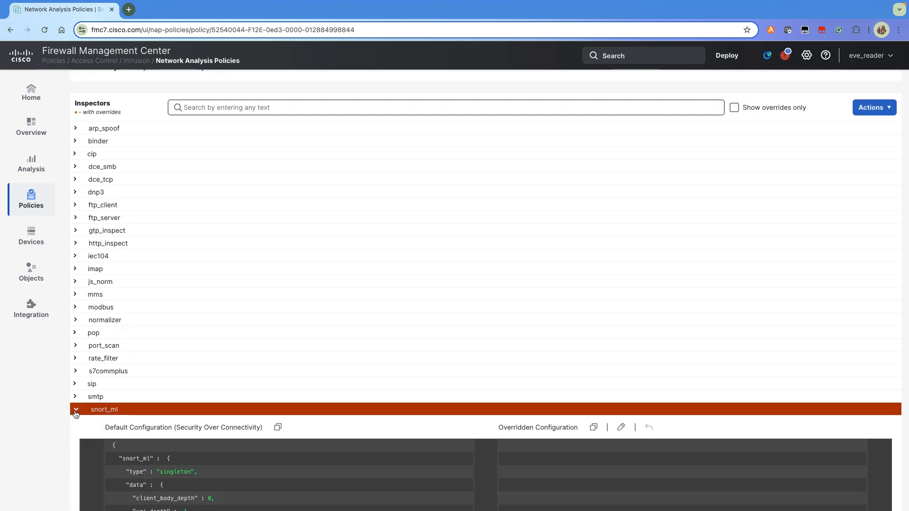
{"action": "scroll", "scroll_direction": "down", "scroll_amount": 3}
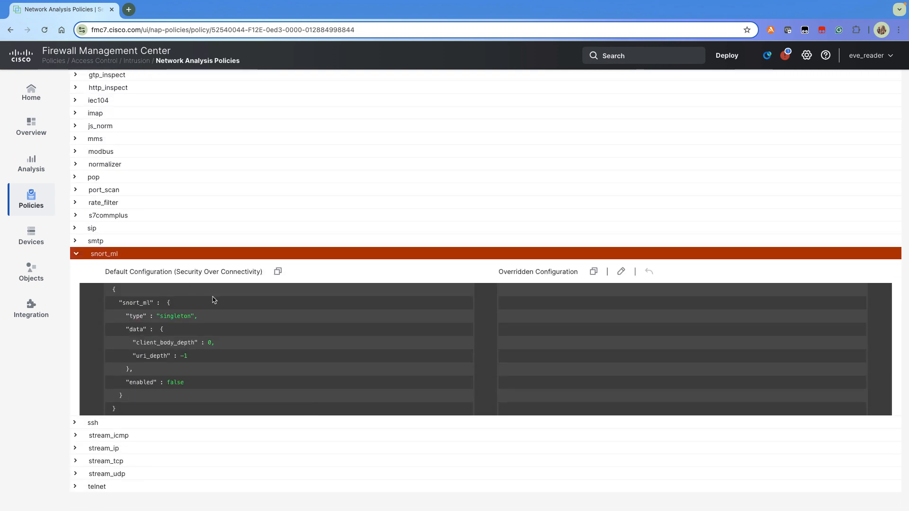
{"action": "mouse_move", "coordinate": [177, 383]}
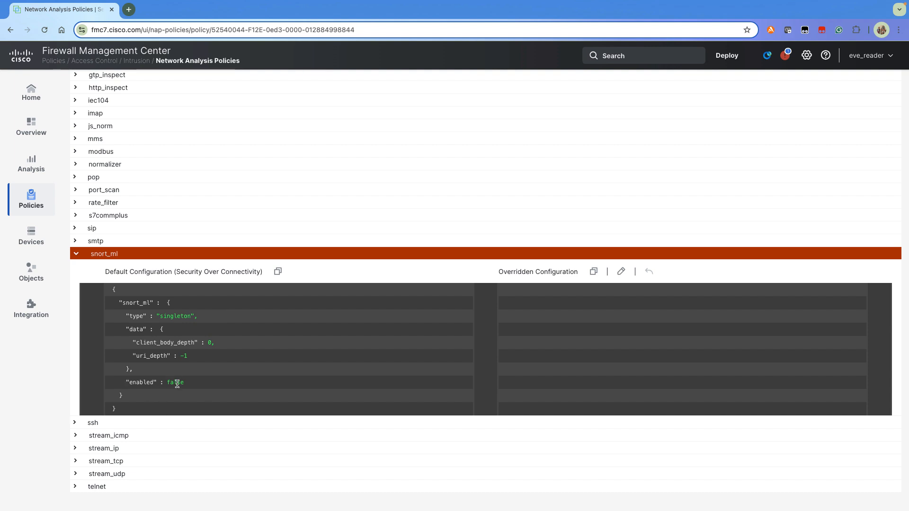
{"action": "mouse_move", "coordinate": [179, 392]}
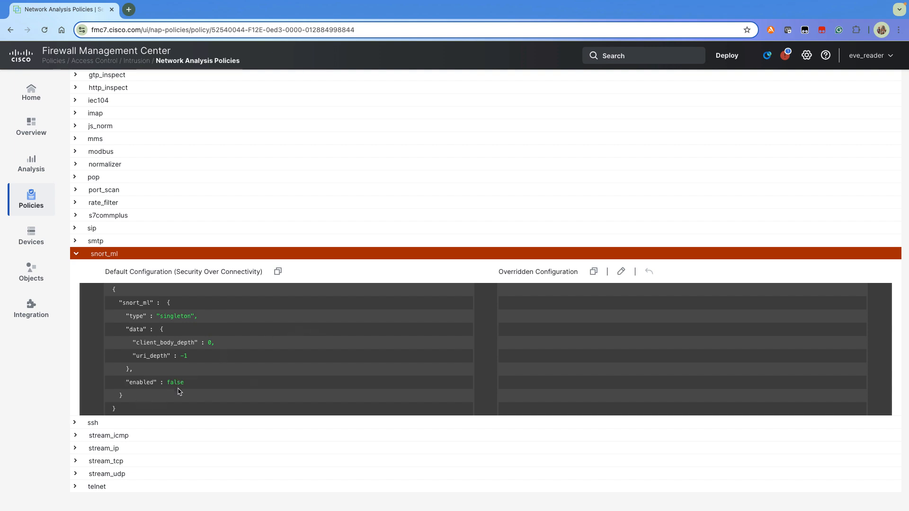
Override snort_ml's configuration, changing "enabled" from false to true, and apply it.
{"action": "left_click", "coordinate": [620, 272]}
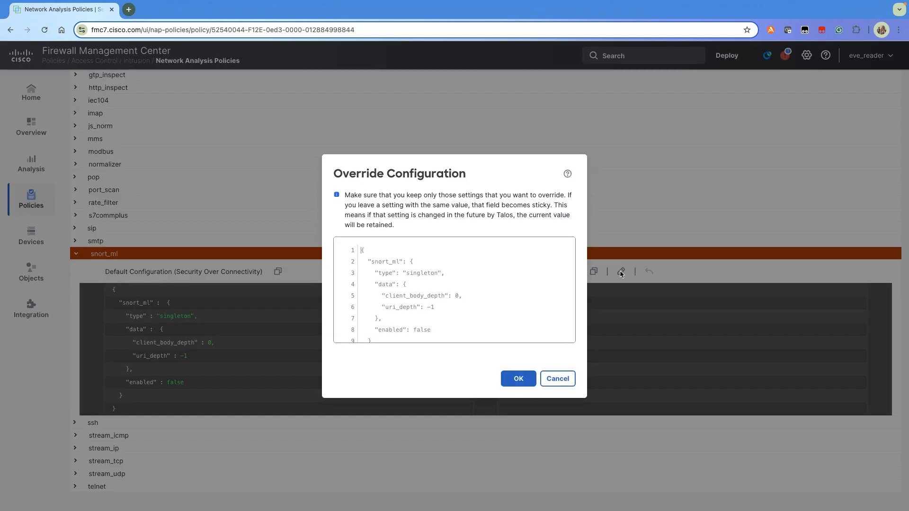
{"action": "left_click", "coordinate": [431, 329]}
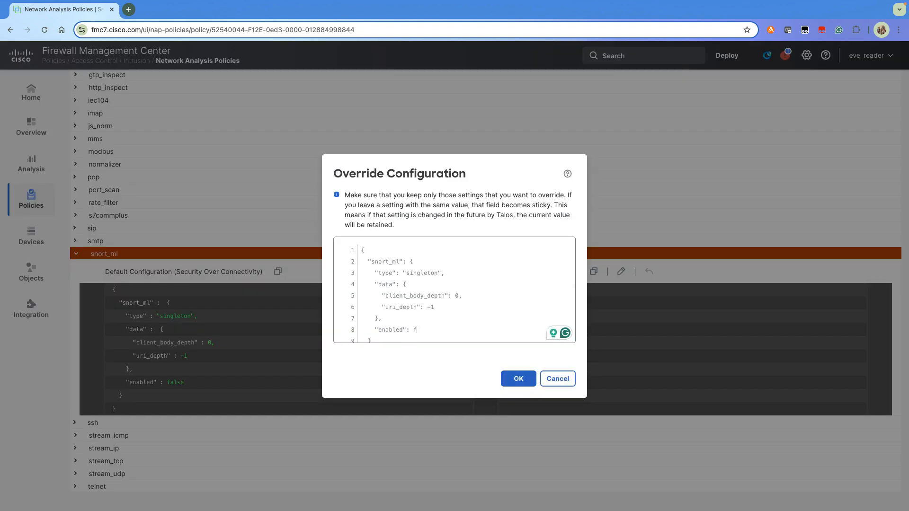
{"action": "type", "text": "rue"}
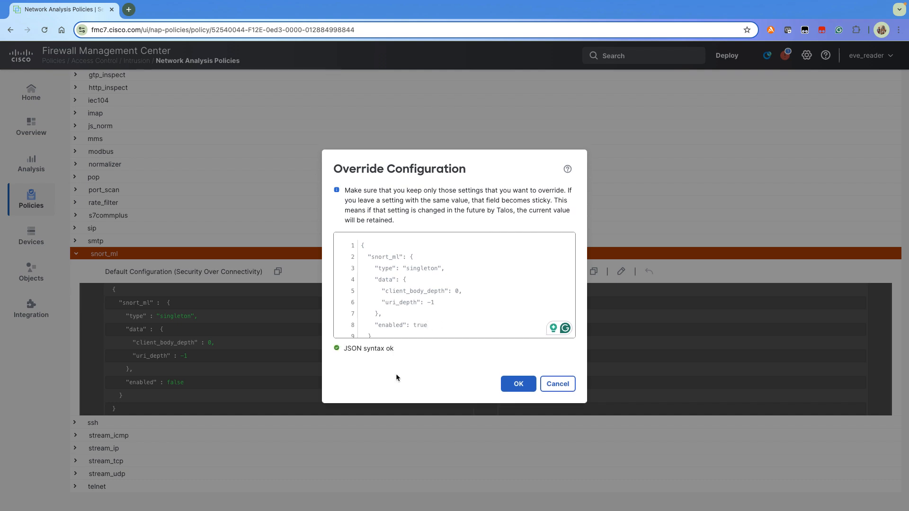
{"action": "mouse_move", "coordinate": [398, 356]}
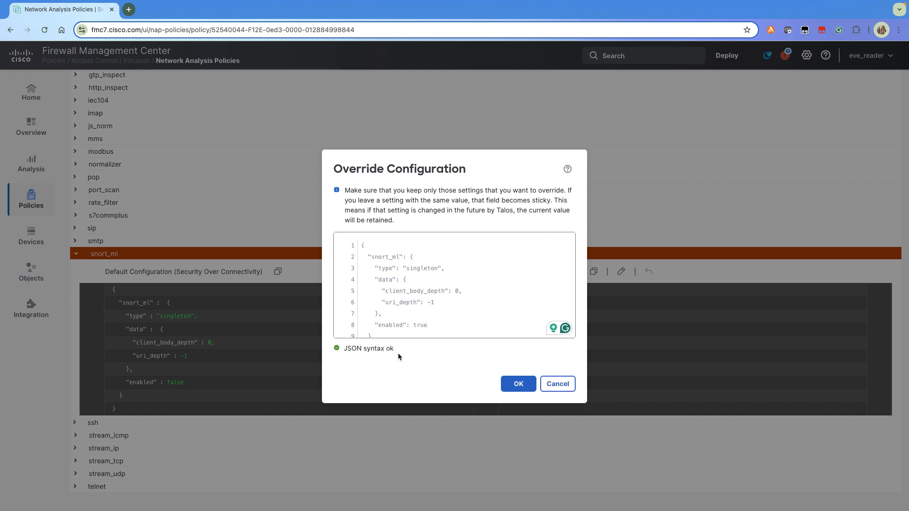
{"action": "left_click", "coordinate": [517, 384]}
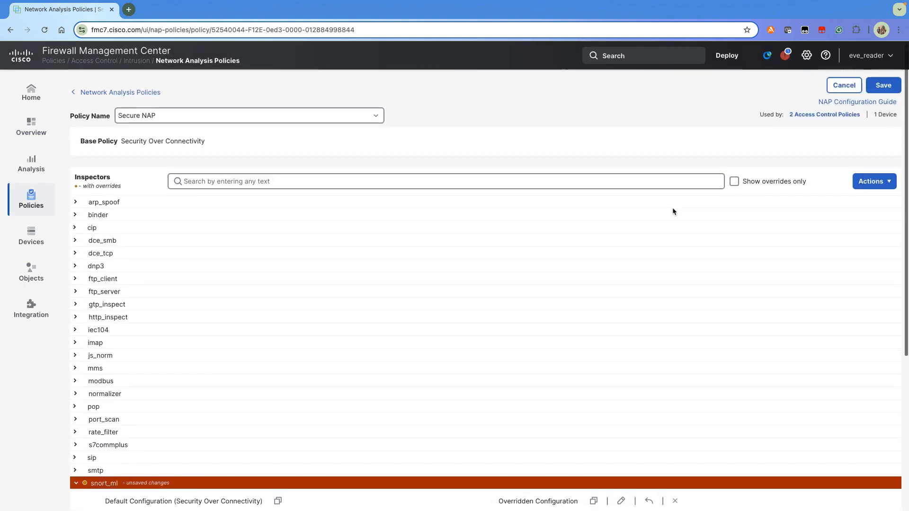
Save the Secure NAP network analysis policy.
{"action": "left_click", "coordinate": [882, 85]}
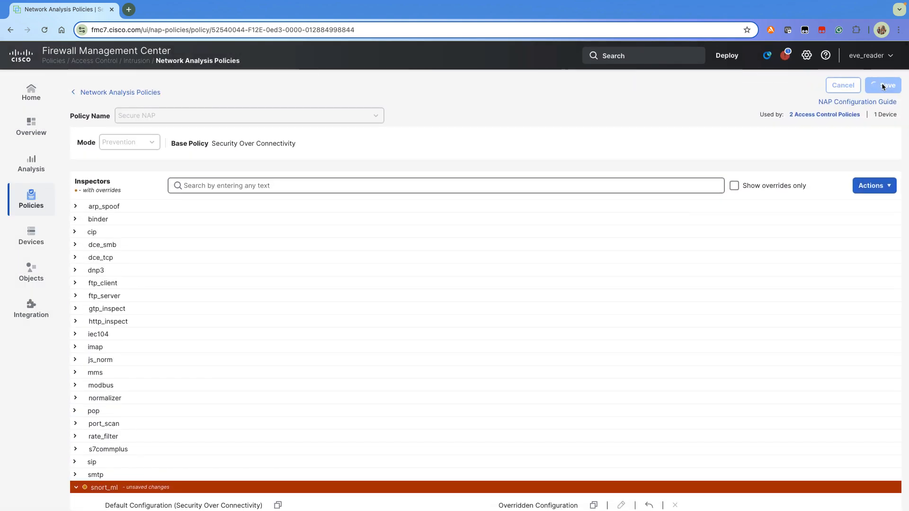
{"action": "scroll", "scroll_direction": "down", "scroll_amount": 3}
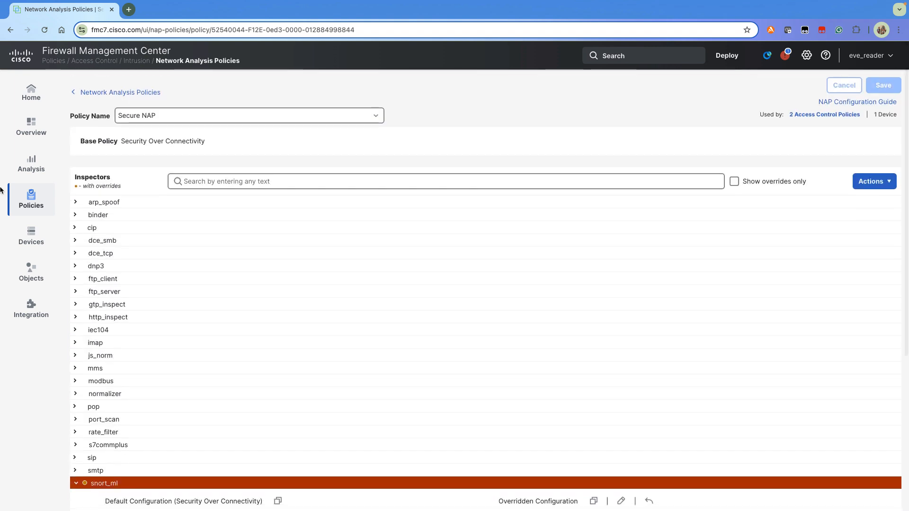
Go to Access Control policies and open Traffic Gen in the policy editor.
{"action": "left_click", "coordinate": [31, 199]}
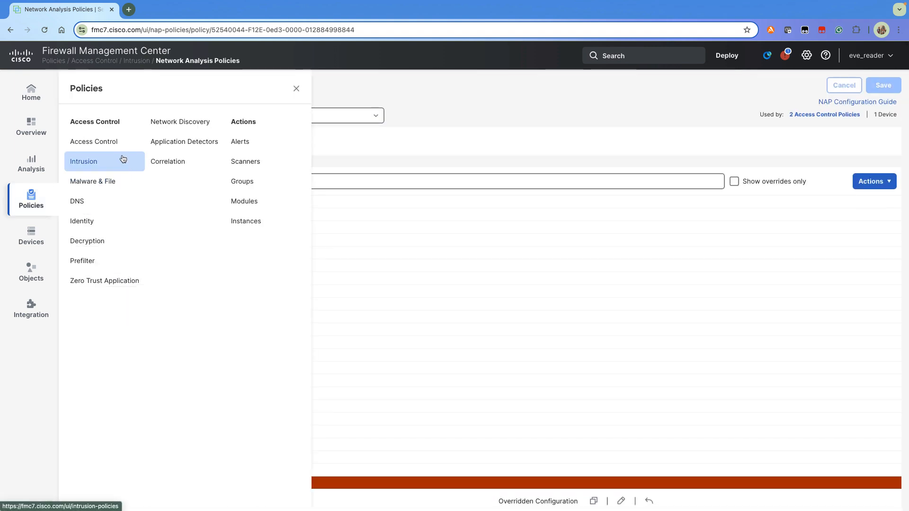
{"action": "left_click", "coordinate": [93, 142]}
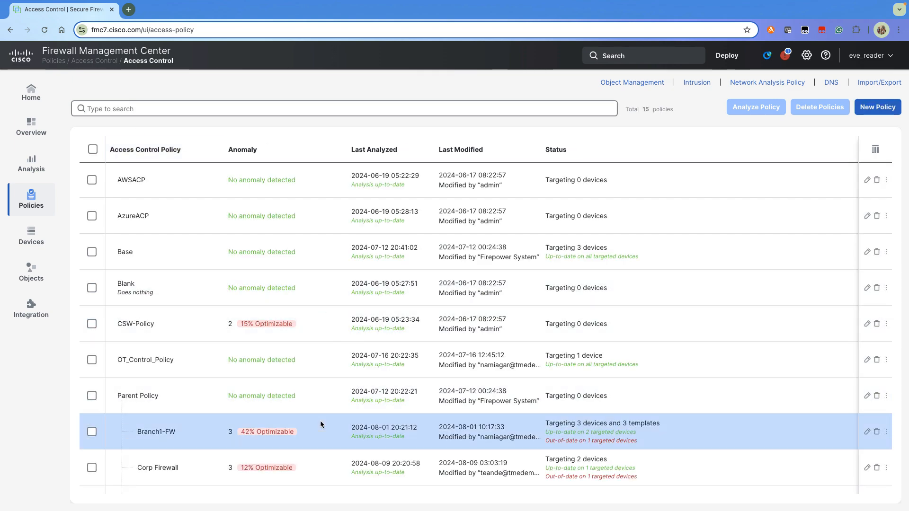
{"action": "scroll", "scroll_direction": "down", "scroll_amount": 3}
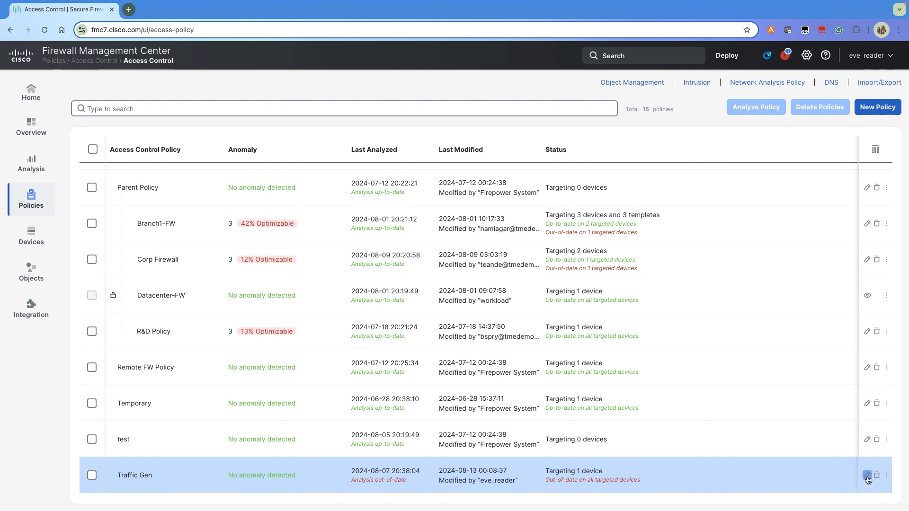
{"action": "left_click", "coordinate": [867, 475]}
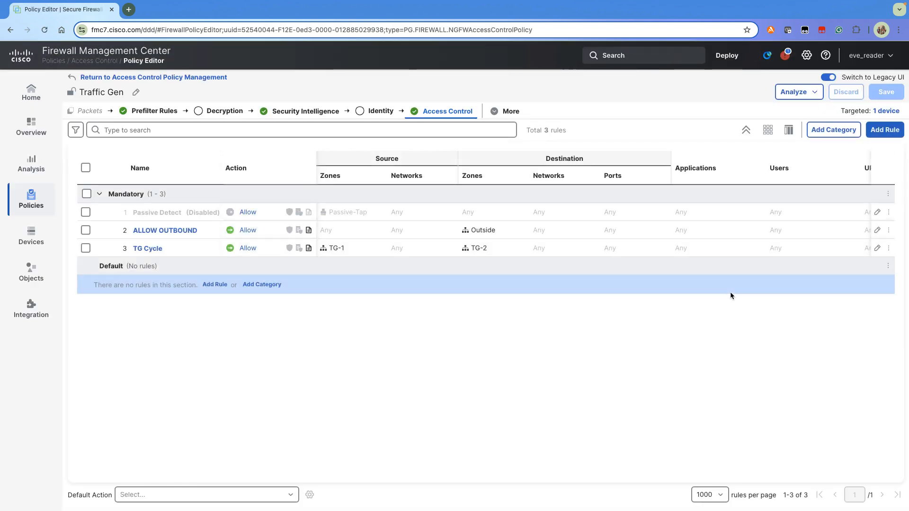
{"action": "left_click", "coordinate": [205, 494]}
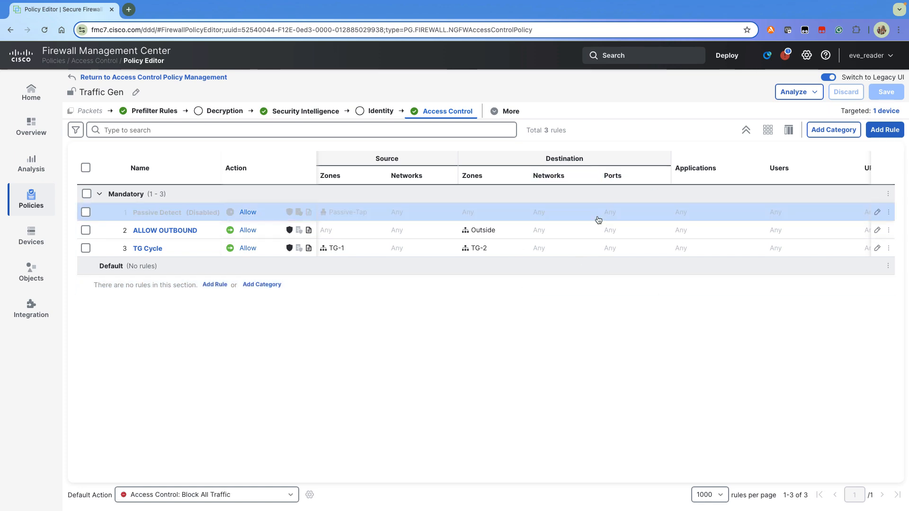
Confirm Secure NAP as Traffic Gen's default network analysis policy in Advanced Settings, then open Unified Events.
{"action": "left_click", "coordinate": [510, 111]}
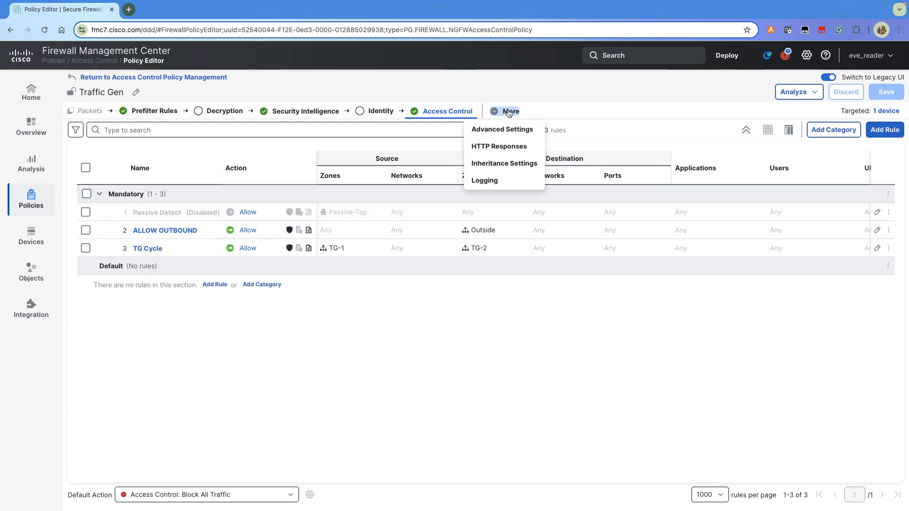
{"action": "left_click", "coordinate": [501, 129]}
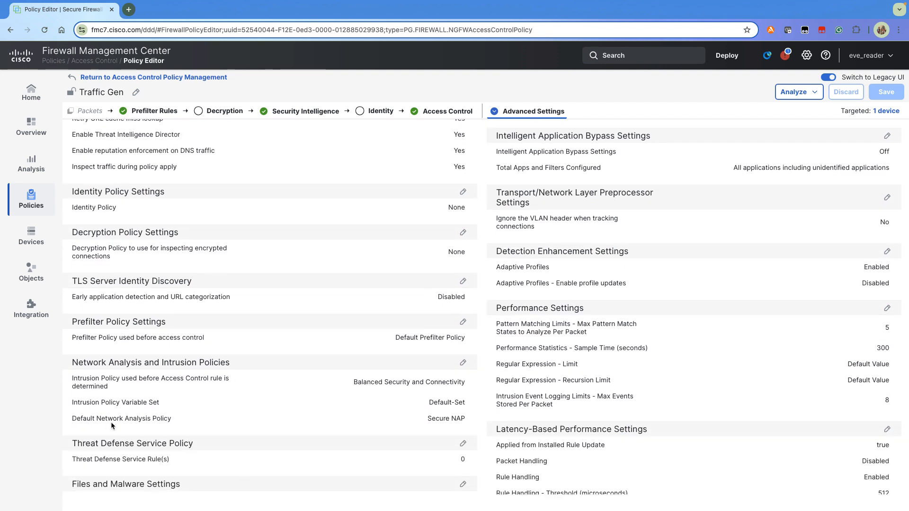
{"action": "mouse_move", "coordinate": [464, 425]}
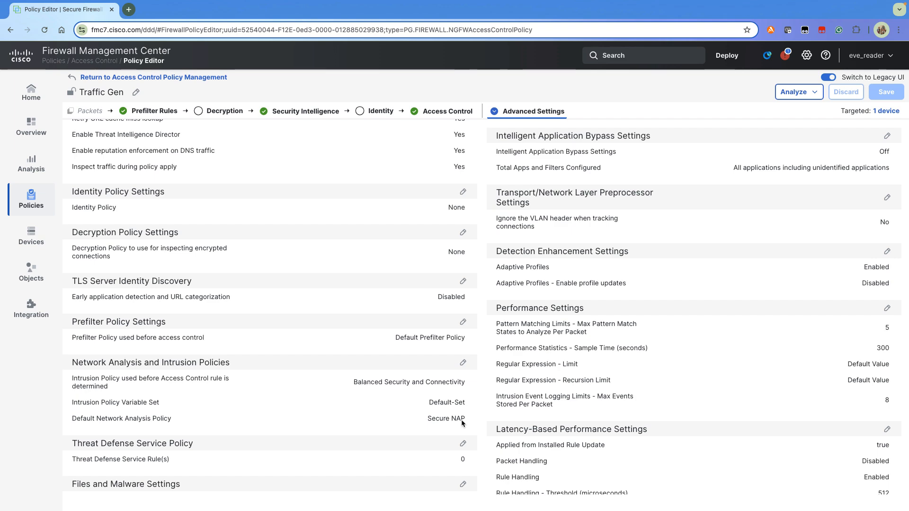
{"action": "scroll", "scroll_direction": "up", "scroll_amount": 3}
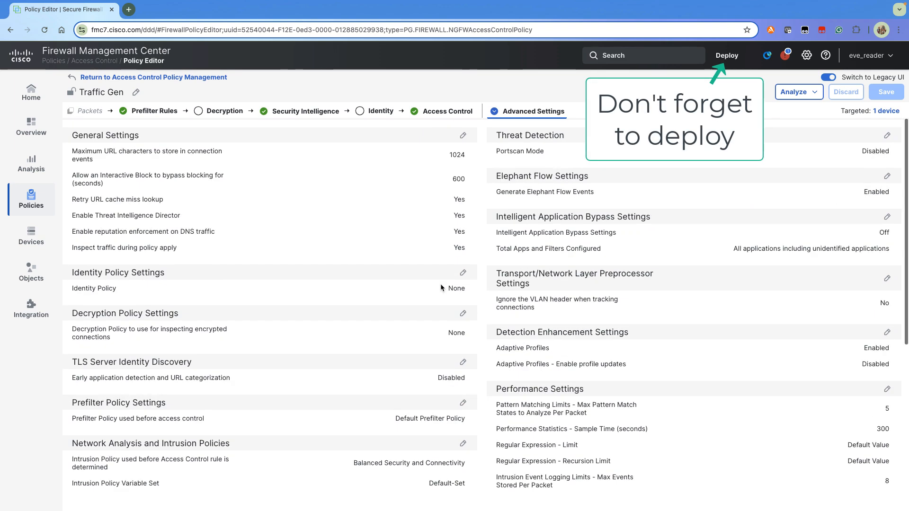
{"action": "left_click", "coordinate": [30, 165]}
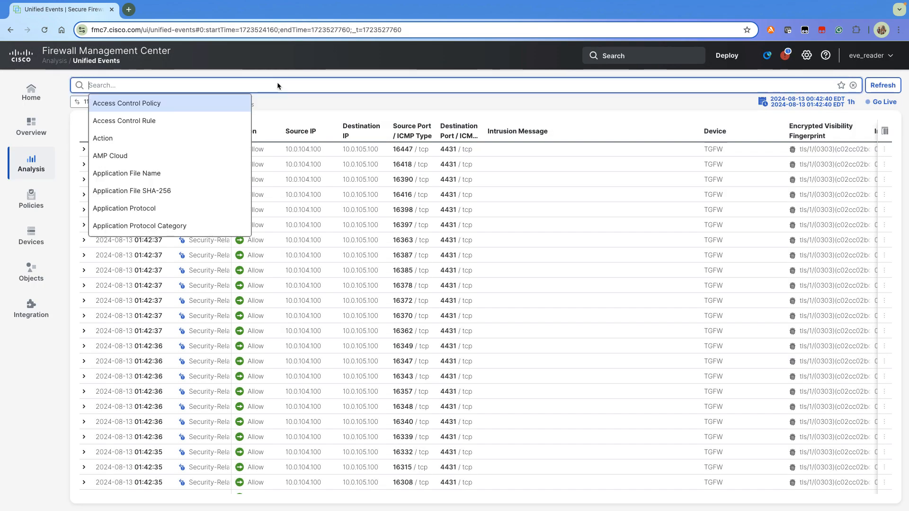
Filter Unified Events by Intrusion Message snort_ml and open the time range settings.
{"action": "type", "text": "intru"}
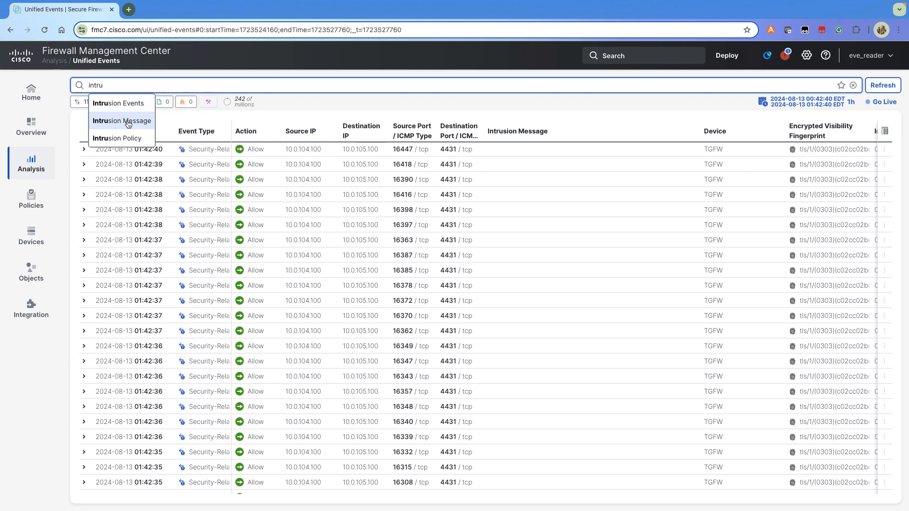
{"action": "left_click", "coordinate": [122, 121]}
{"action": "type", "text": "snort_ml"}
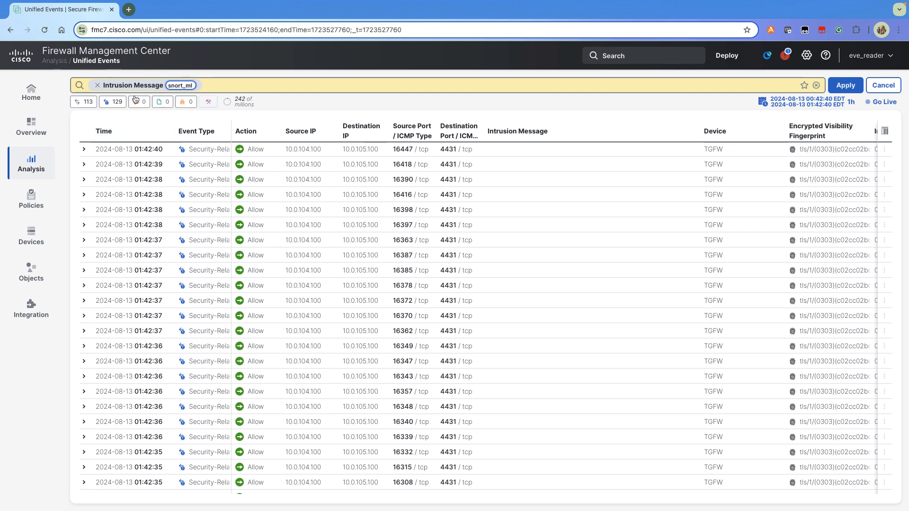
{"action": "left_click", "coordinate": [845, 85]}
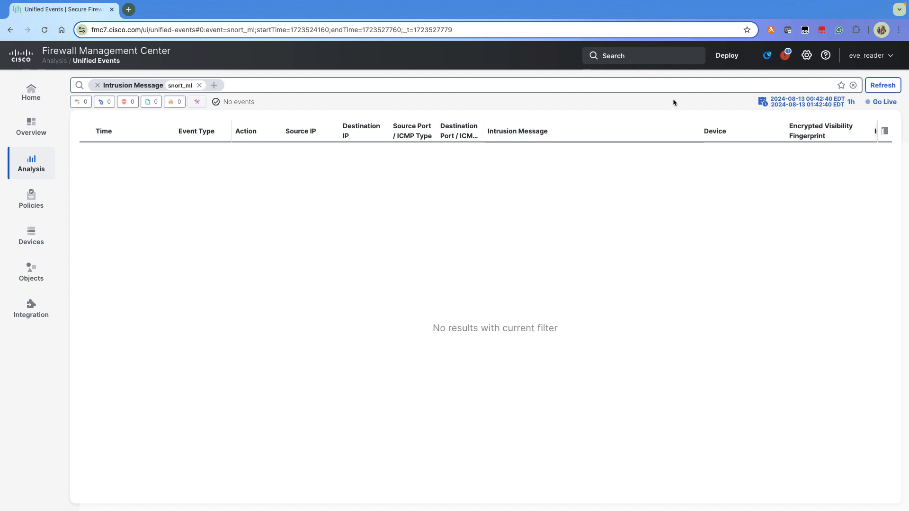
{"action": "left_click", "coordinate": [805, 101]}
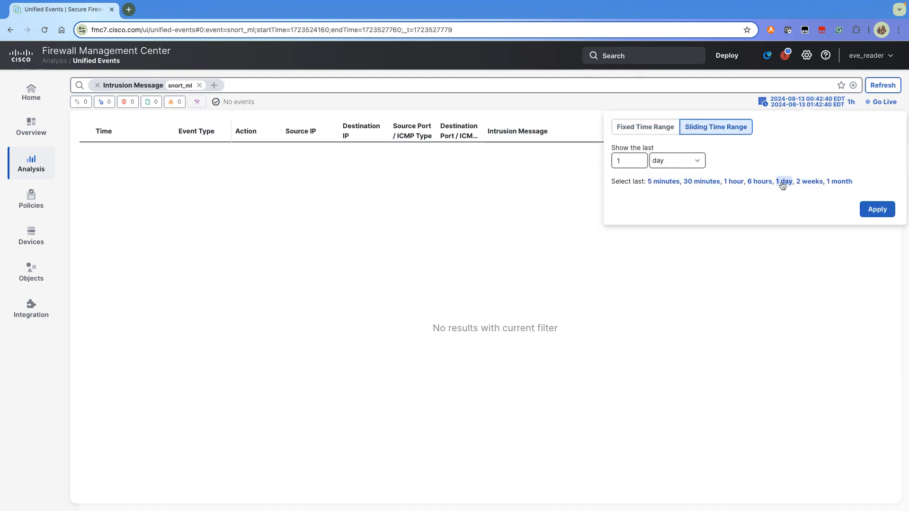
Widen the snort_ml events to the last day, showing 24 blocked events.
{"action": "left_click", "coordinate": [782, 181]}
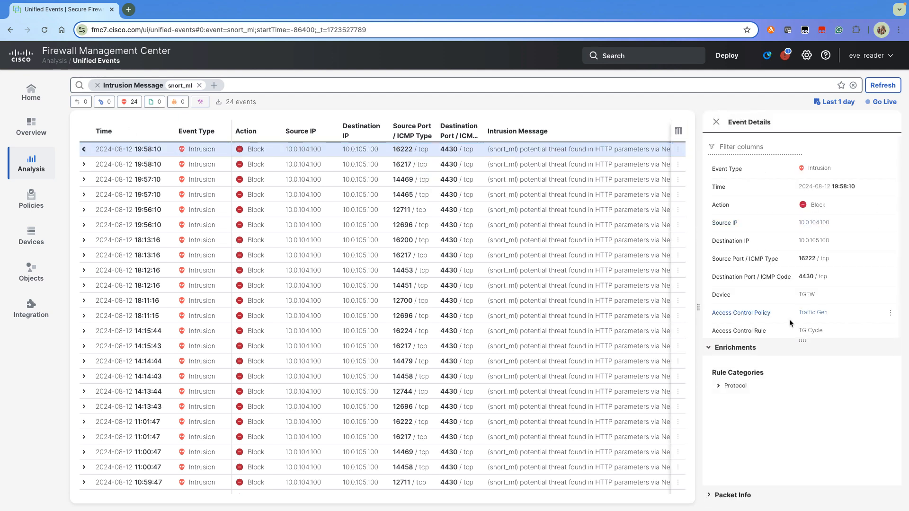
Review the event details, including Secure NAP policy, and expand the Protocol rule category.
{"action": "scroll", "scroll_direction": "down", "scroll_amount": 3}
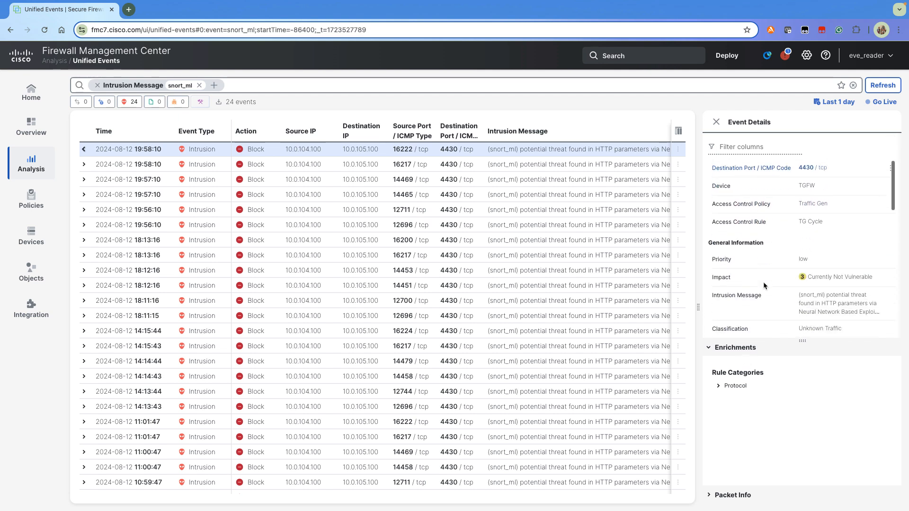
{"action": "scroll", "scroll_direction": "down", "scroll_amount": 3}
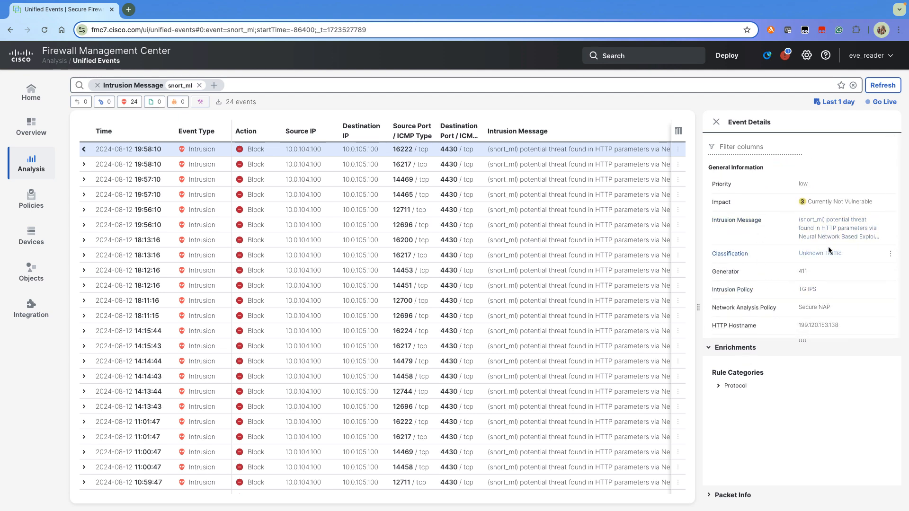
{"action": "scroll", "scroll_direction": "down", "scroll_amount": 3}
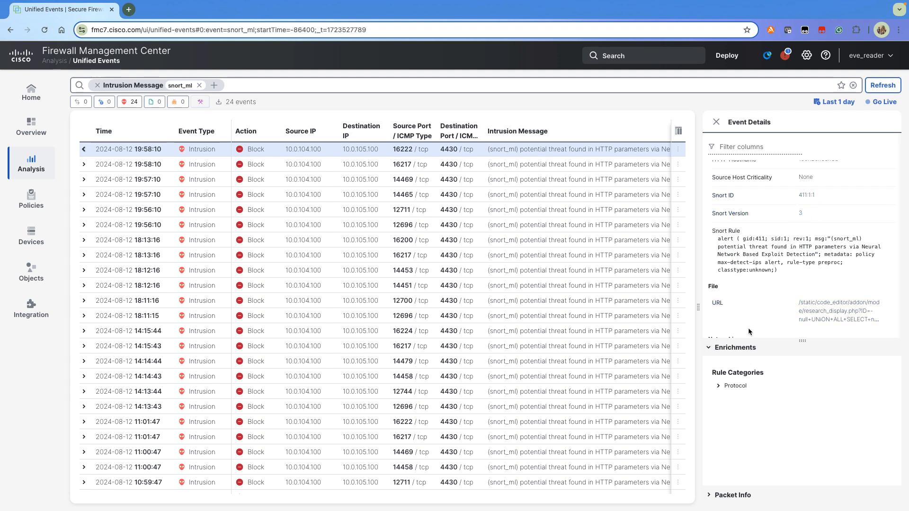
{"action": "scroll", "scroll_direction": "down", "scroll_amount": 3}
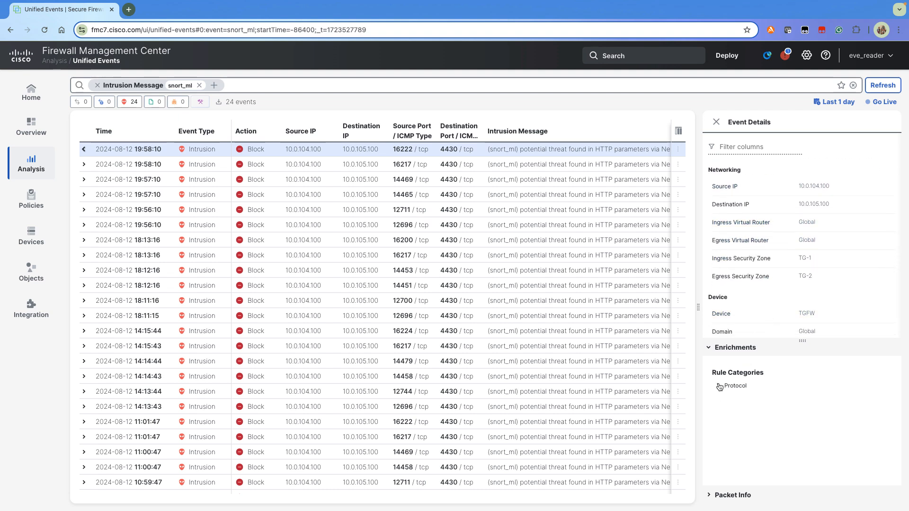
{"action": "left_click", "coordinate": [734, 387]}
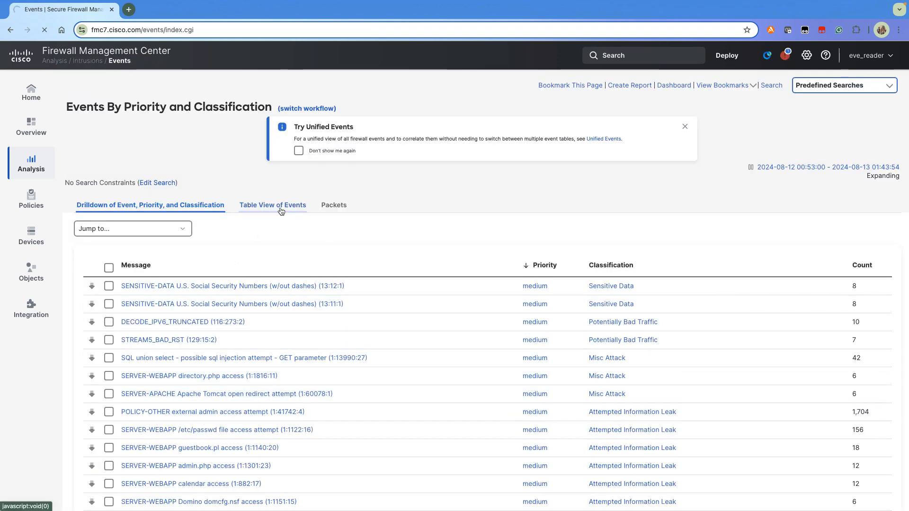
Switch intrusion events to the Table View of individual events.
{"action": "left_click", "coordinate": [271, 204]}
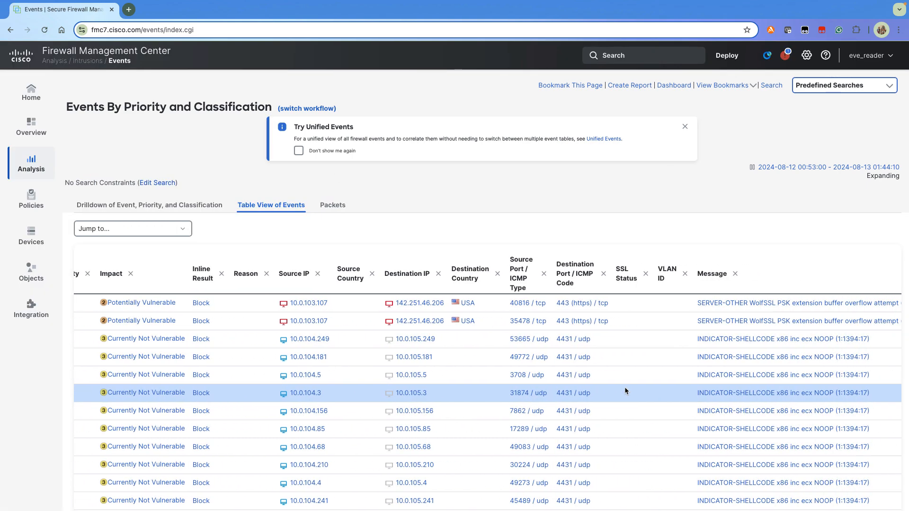
{"action": "scroll", "scroll_direction": "right", "scroll_amount": 3}
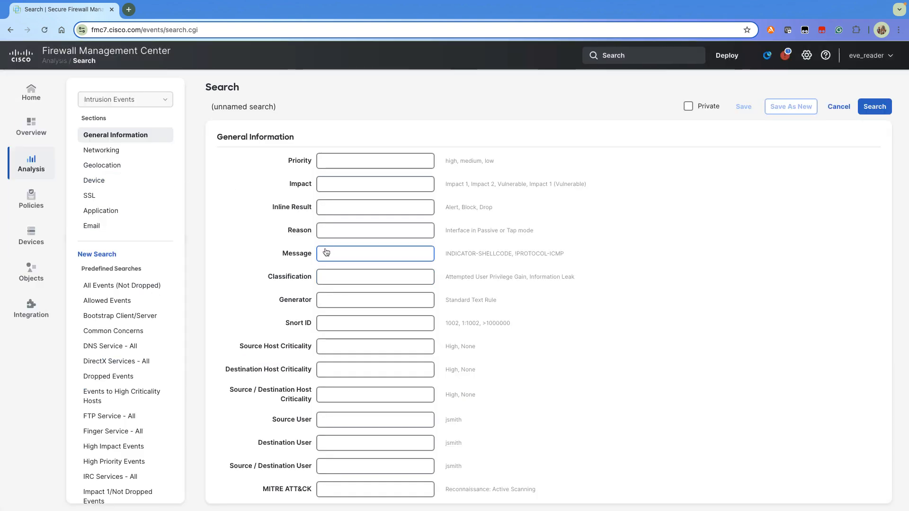
Search intrusion events with message 'snort_ml' to list the blocked detections.
{"action": "type", "text": "snort_ml"}
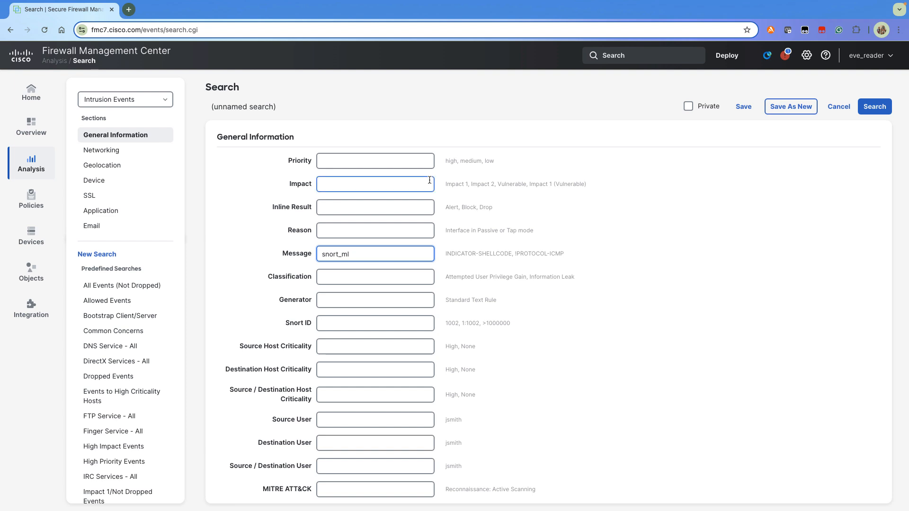
{"action": "left_click", "coordinate": [874, 106]}
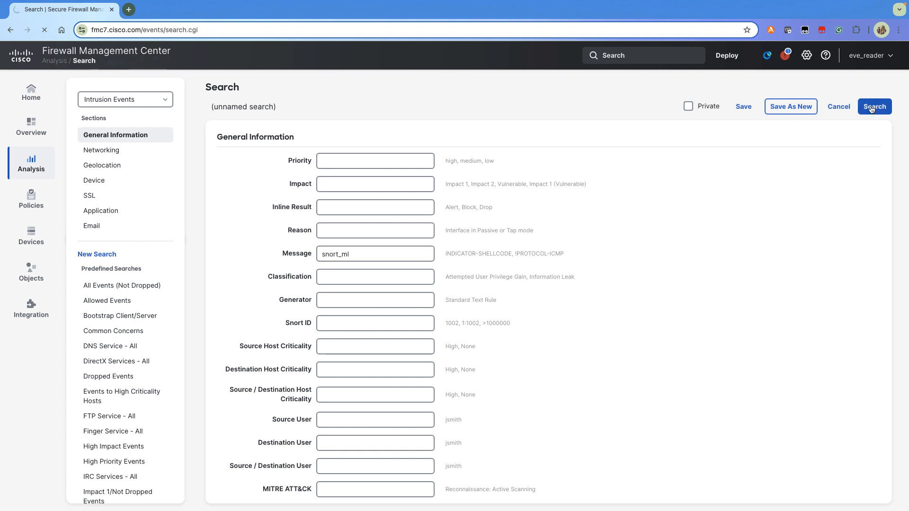
{"action": "left_click", "coordinate": [874, 106]}
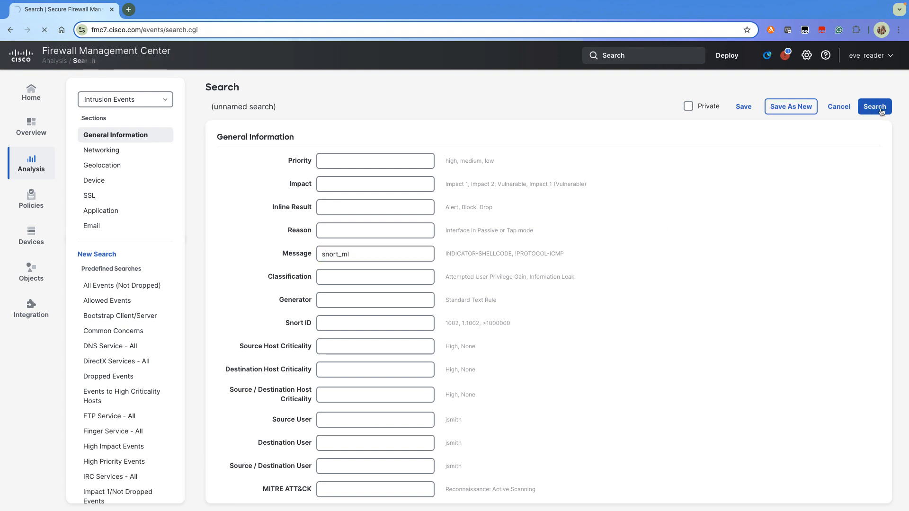
{"action": "left_click", "coordinate": [874, 106]}
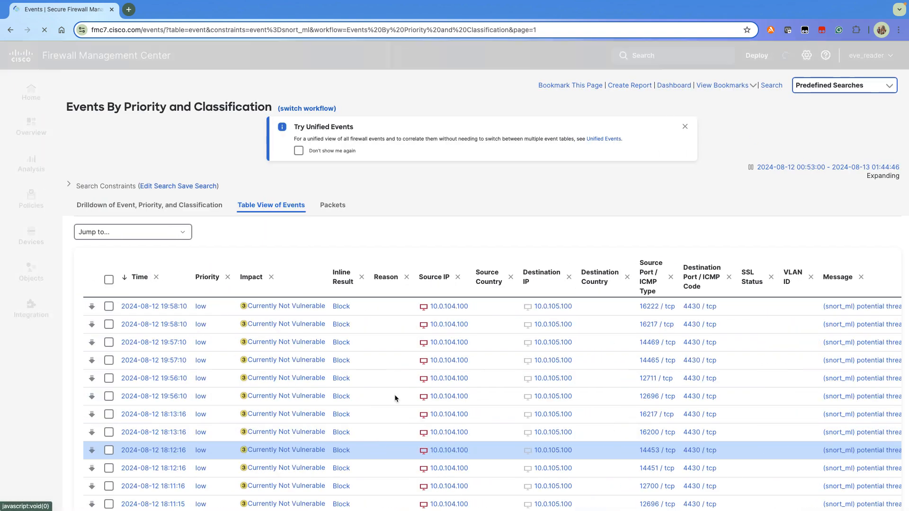
{"action": "scroll", "scroll_direction": "right", "scroll_amount": 3}
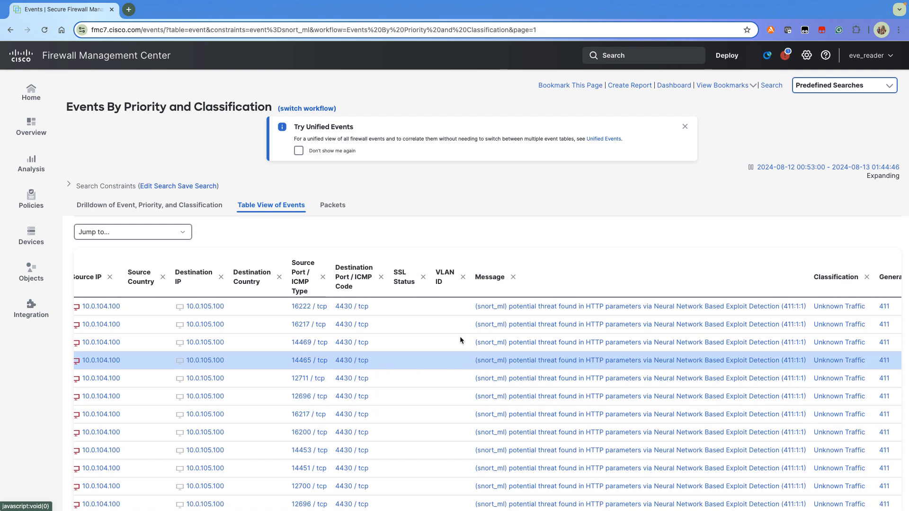